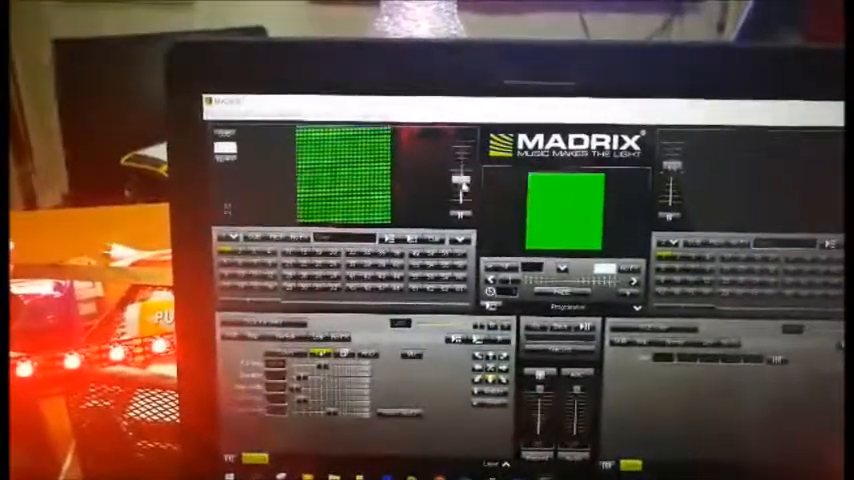
Show the Device Manager from Preferences, listing the DMX devices and Art-Net output ports.
click(250, 122)
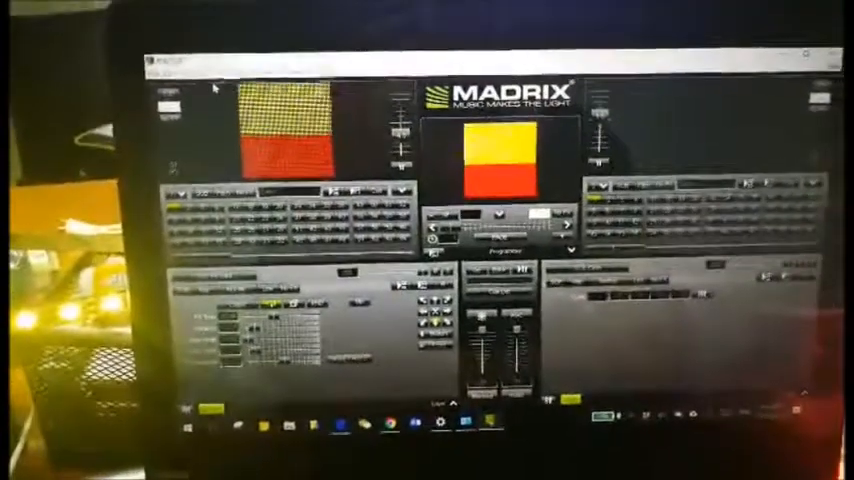
click(192, 72)
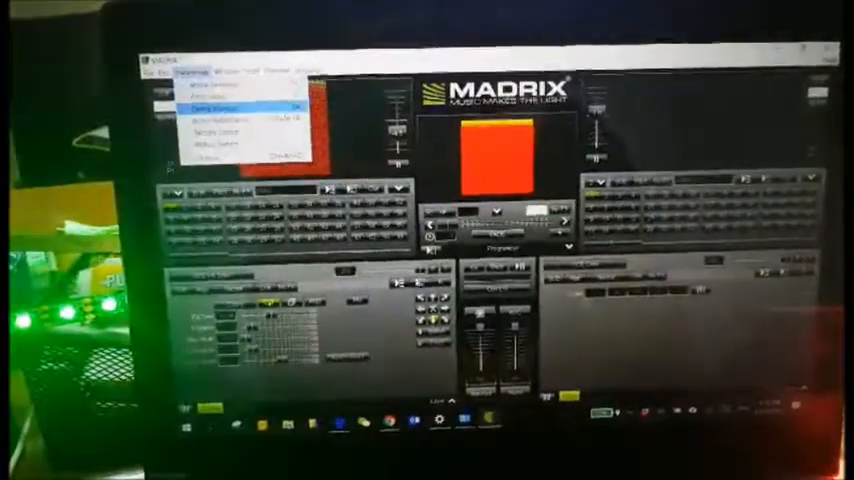
click(212, 108)
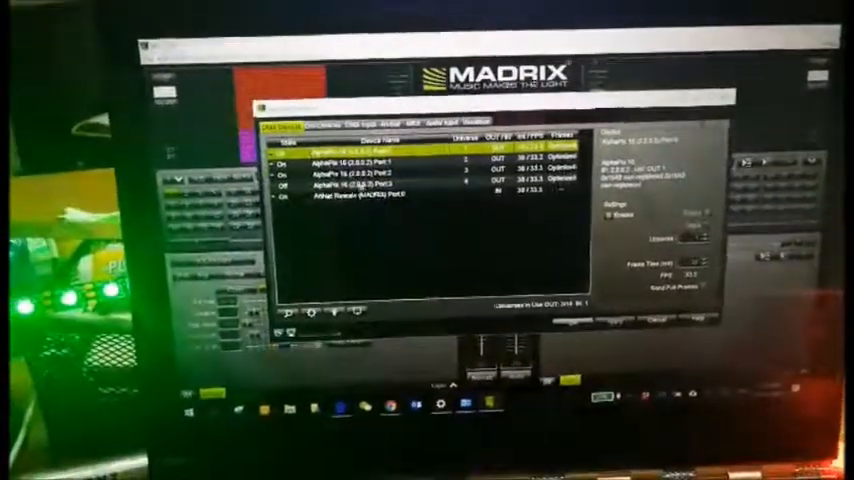